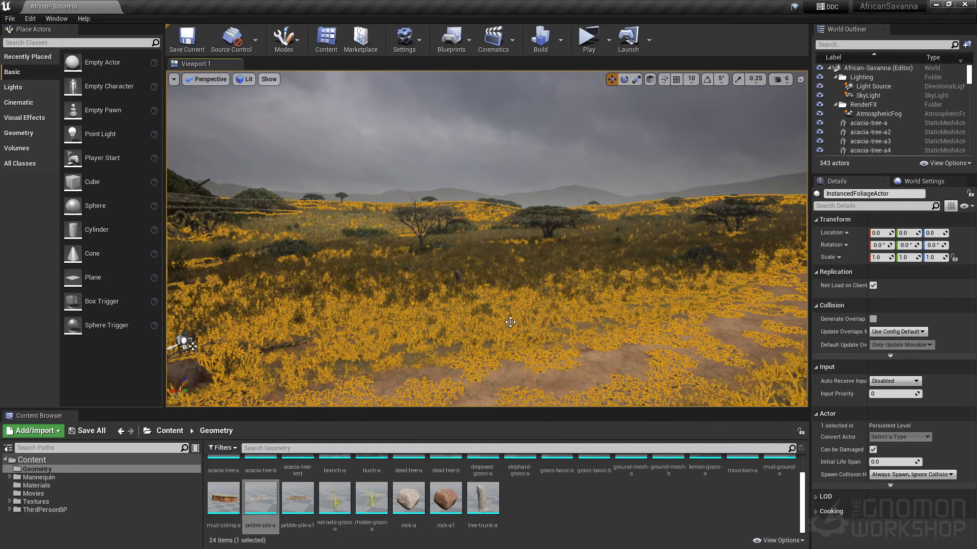
Inspect the grass-basic-a mesh LODs, then set the viewport to Mesh LOD Coloration.
double_click(556, 475)
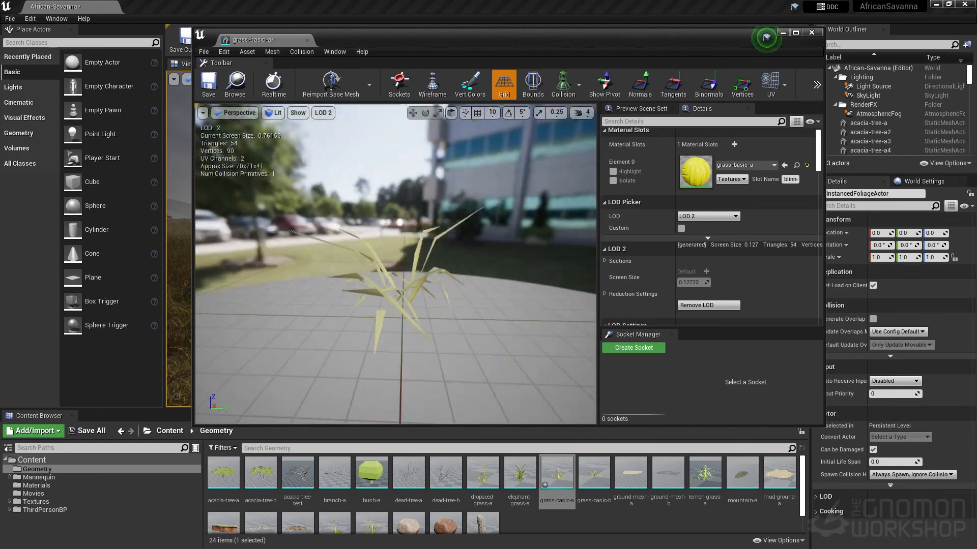
click(268, 79)
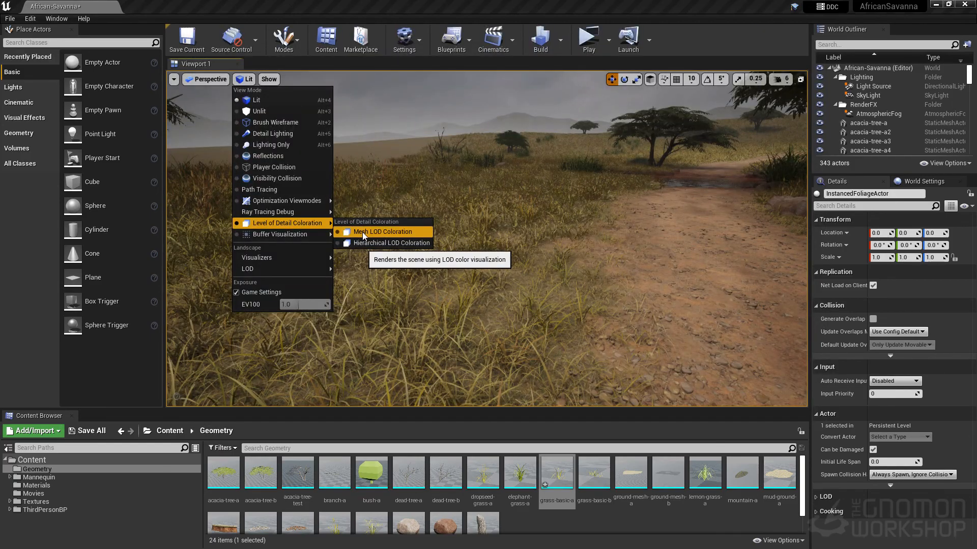
click(380, 231)
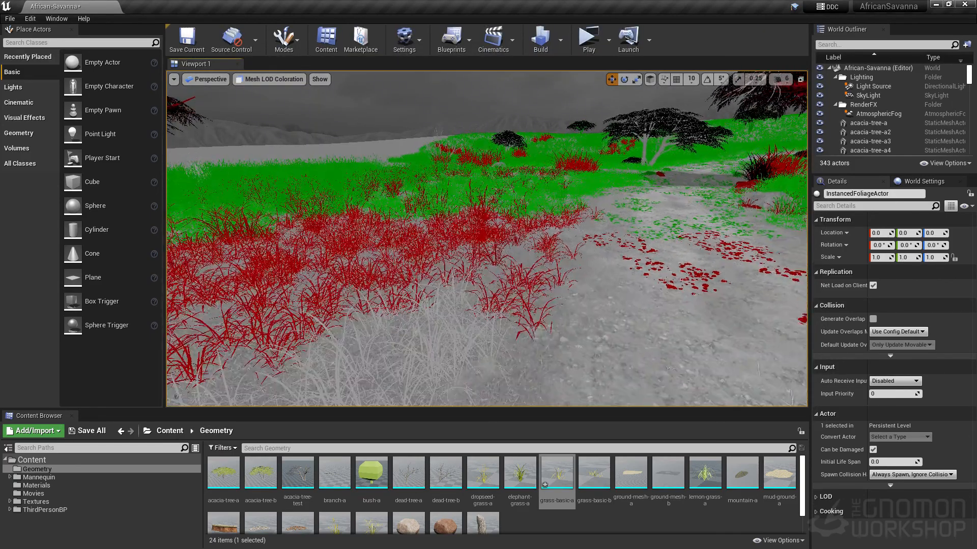